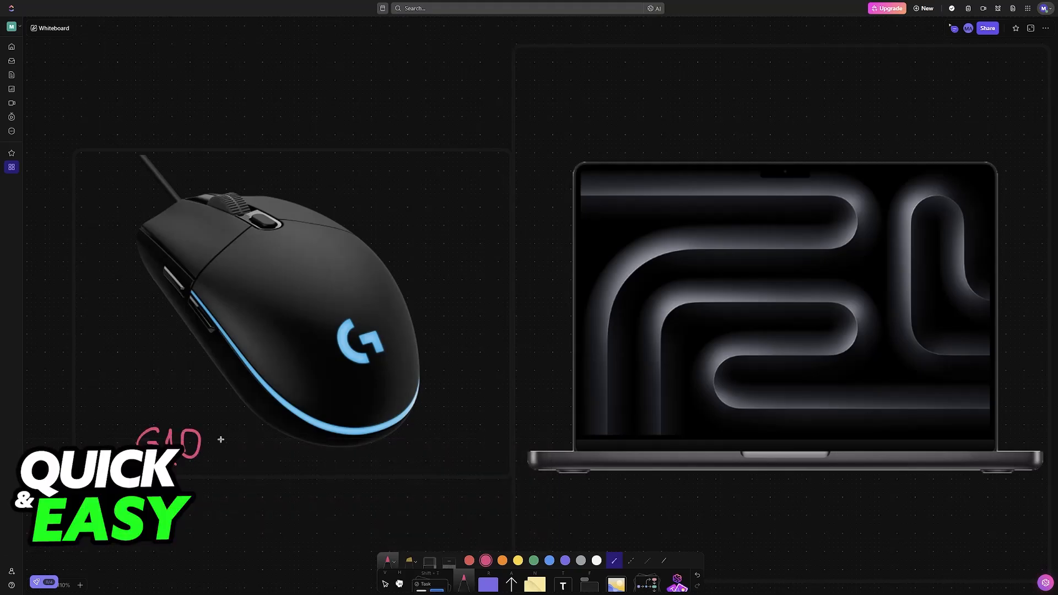
Write the model name under the mouse, circle its top and side buttons, and arrow the light strip.
drag(216, 439, 260, 476)
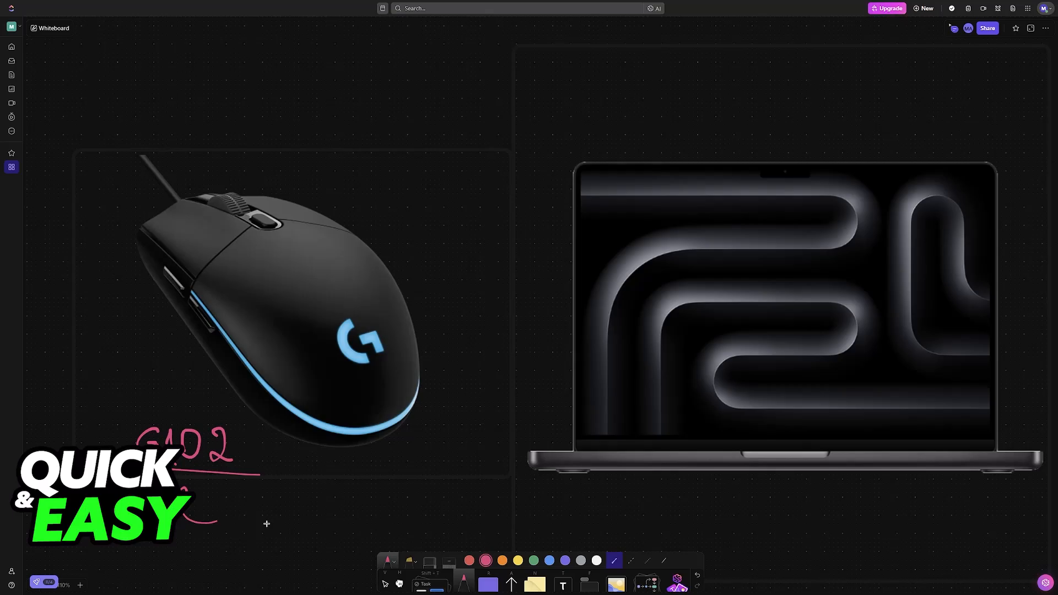
mouse_move(209, 413)
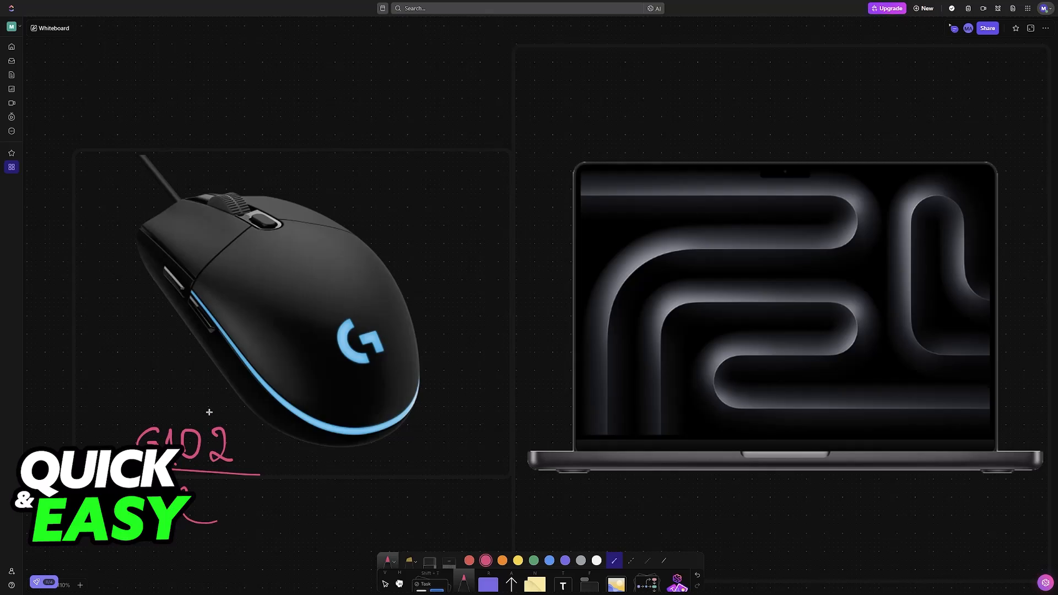
drag(243, 209, 283, 232)
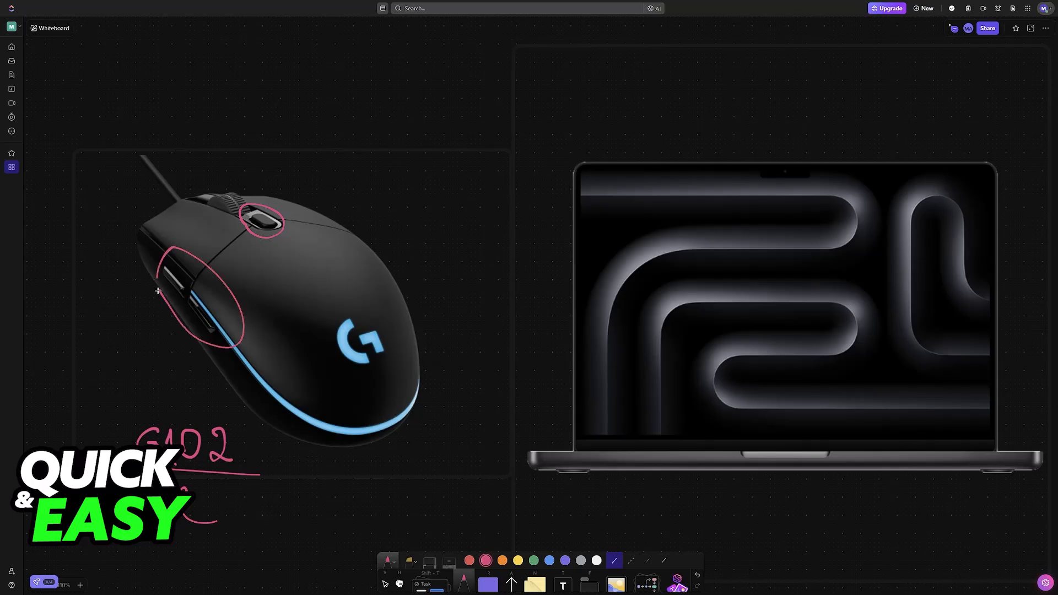
drag(398, 483, 367, 442)
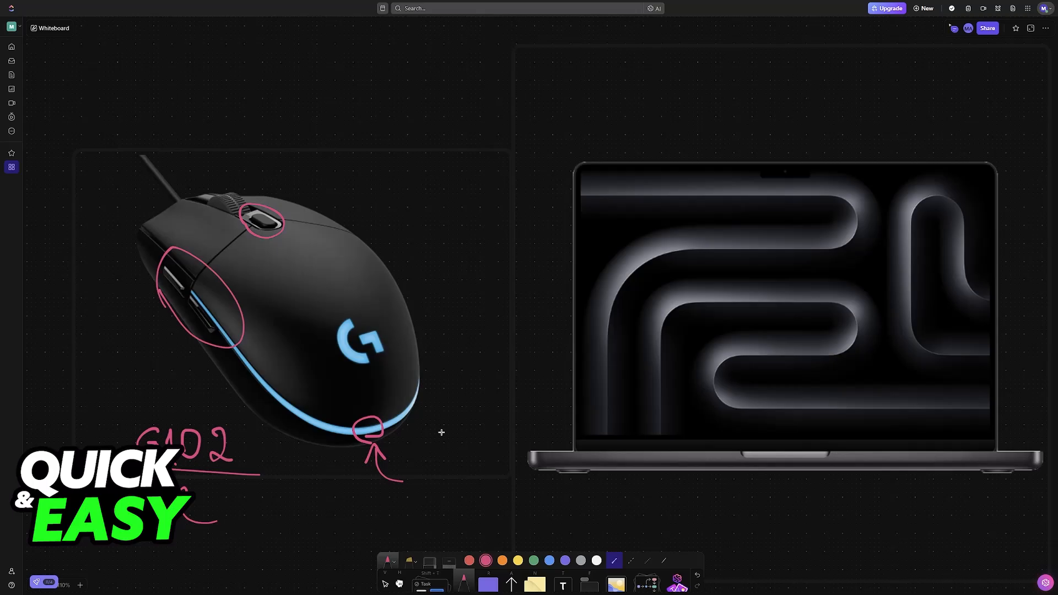
mouse_move(457, 385)
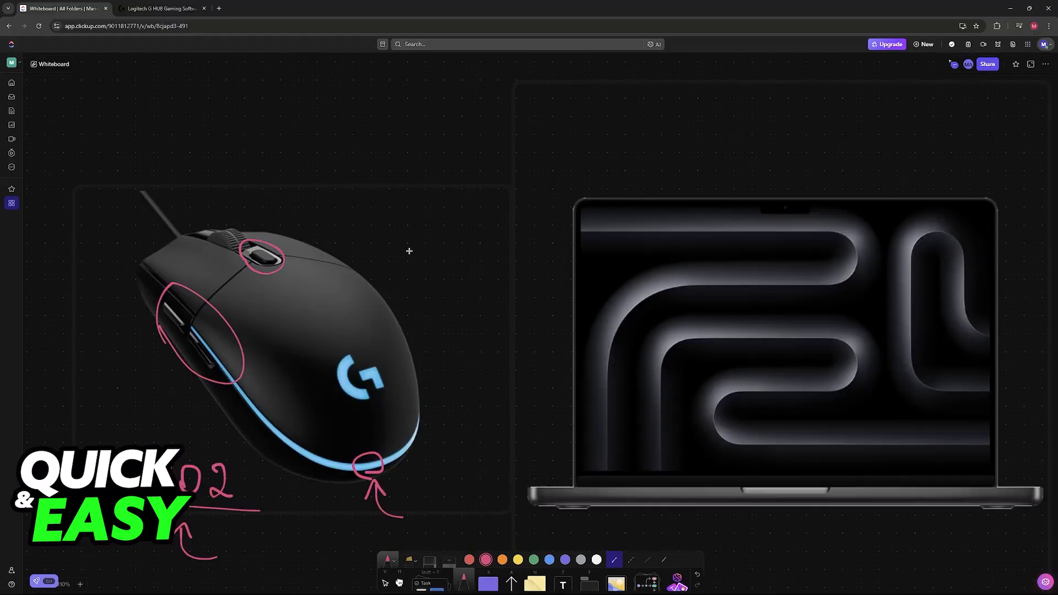
Switch to the Logitech G HUB tab and scroll to its Windows and macOS download buttons.
click(162, 8)
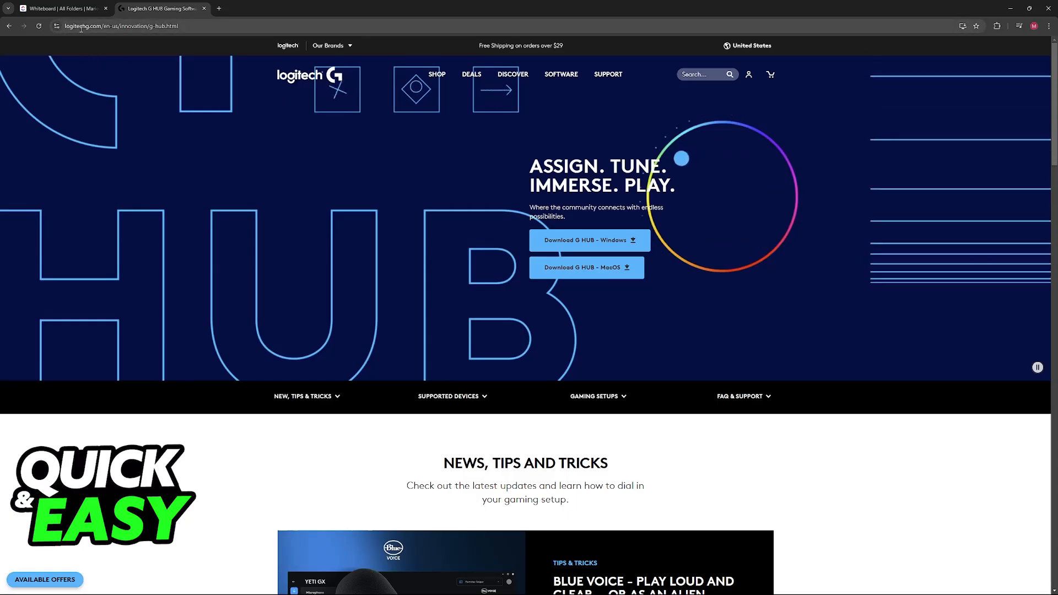
click(560, 74)
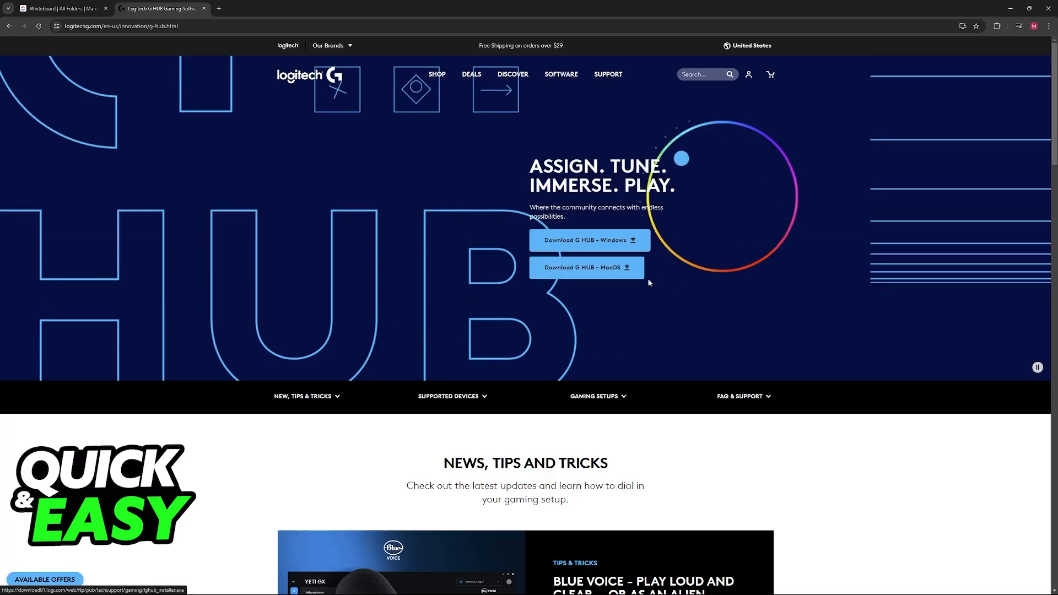
scroll(down, 3)
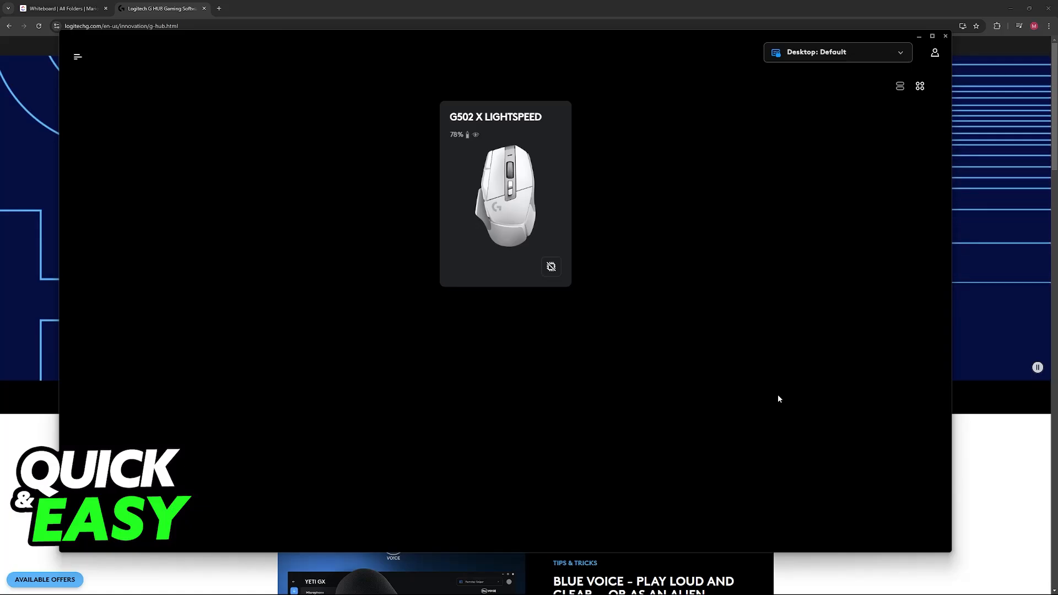
mouse_move(766, 386)
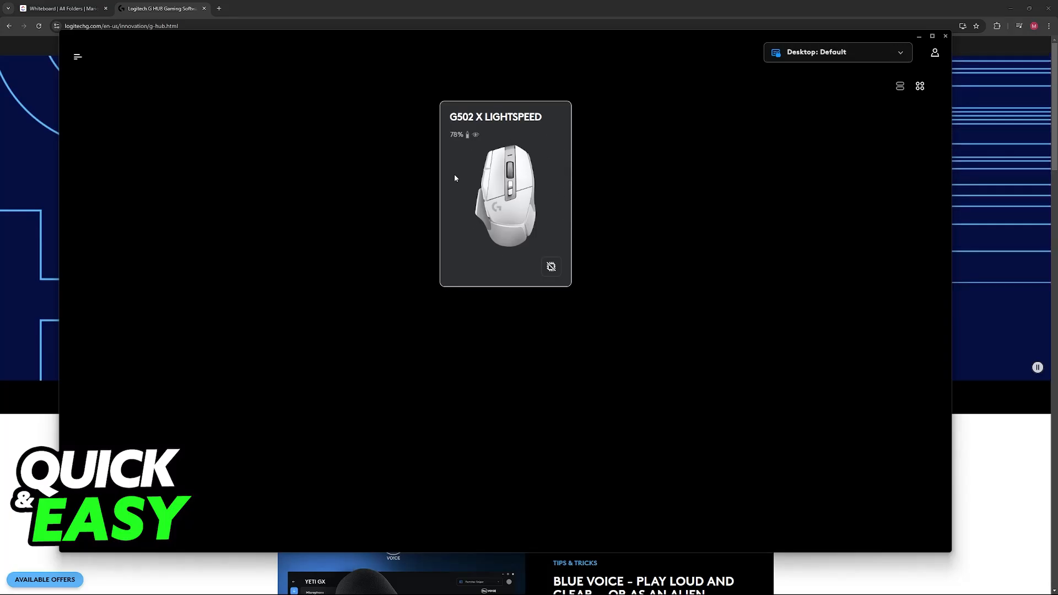
Open the G502 X LIGHTSPEED assignments and browse Macros, Actions, Keys, then back to Commands.
click(505, 196)
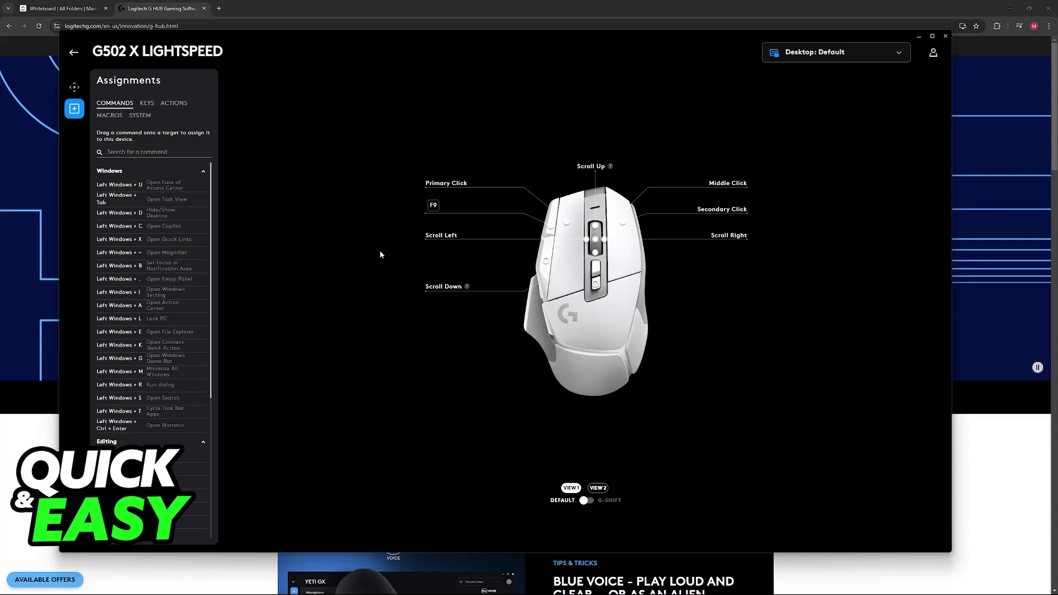
mouse_move(598, 257)
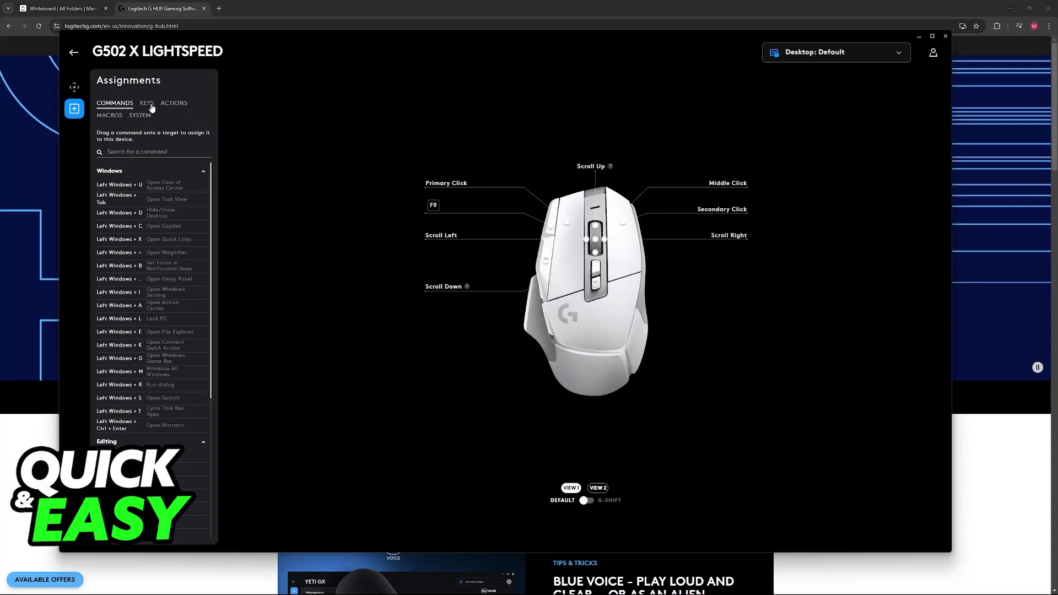
mouse_move(114, 122)
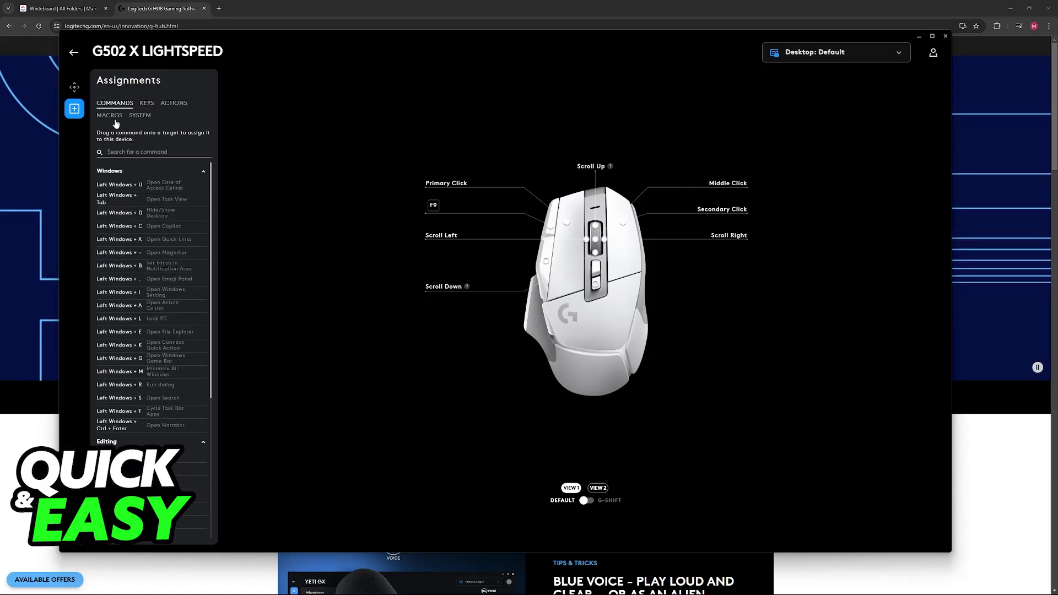
click(109, 116)
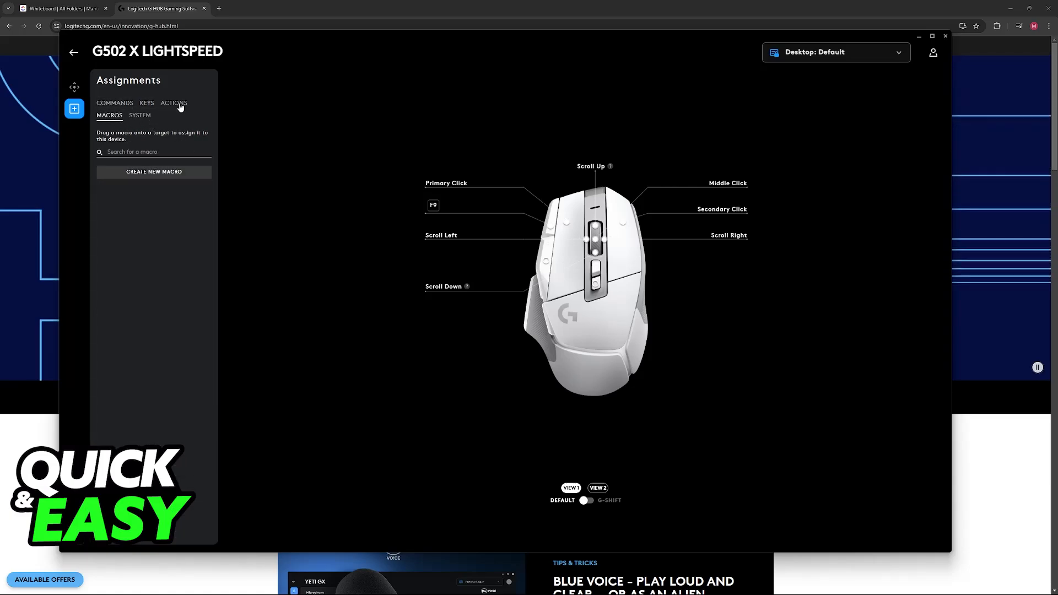
click(174, 103)
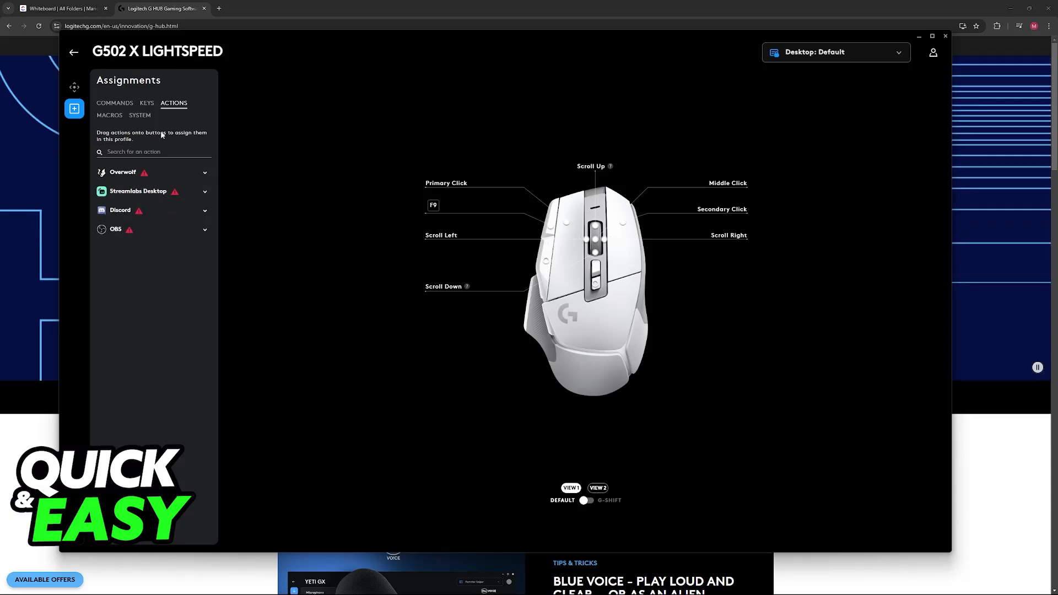
click(146, 103)
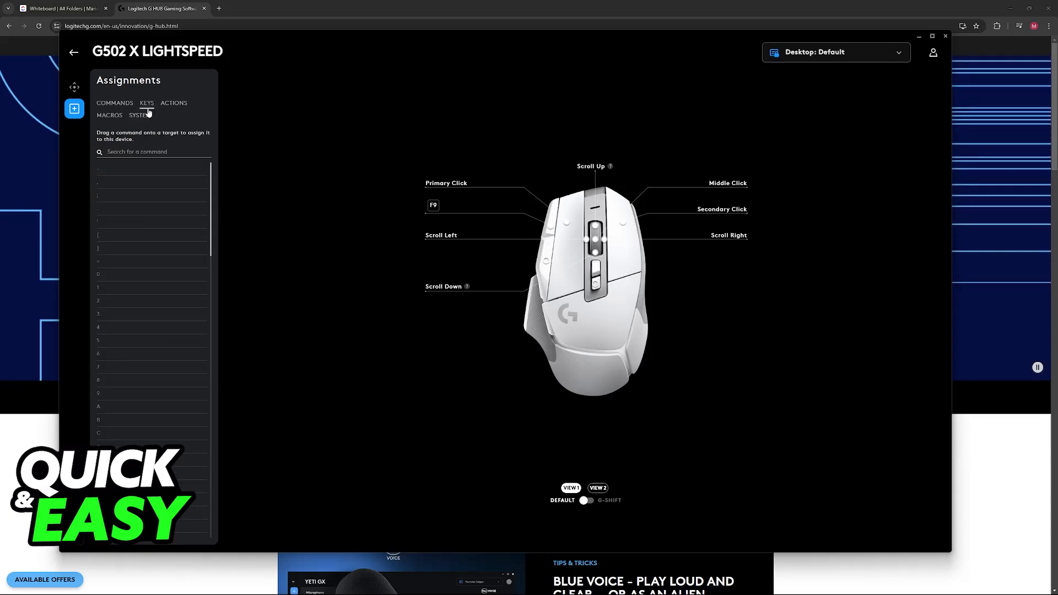
click(114, 103)
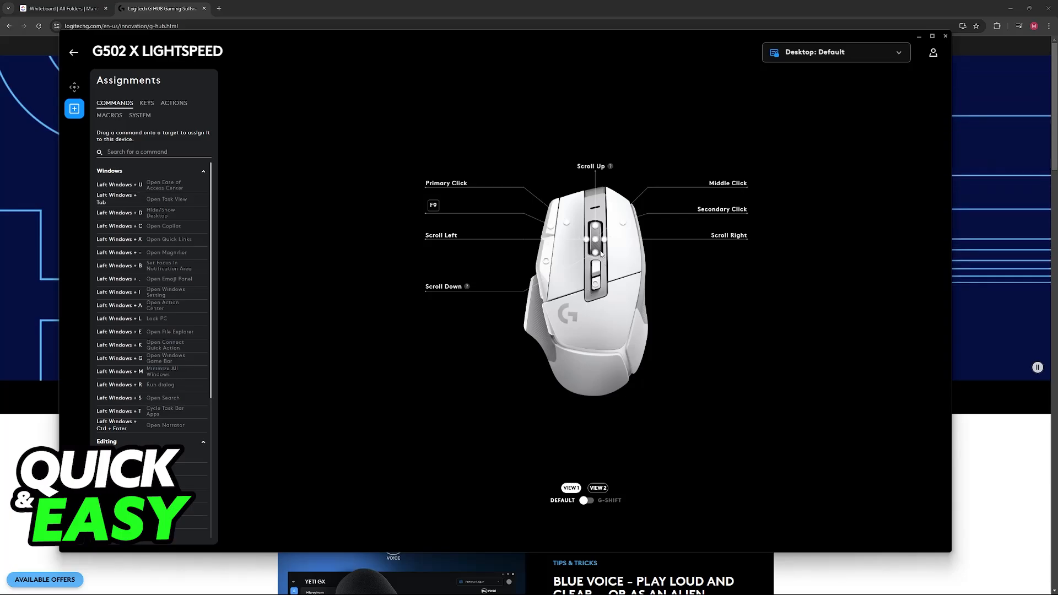
mouse_move(544, 300)
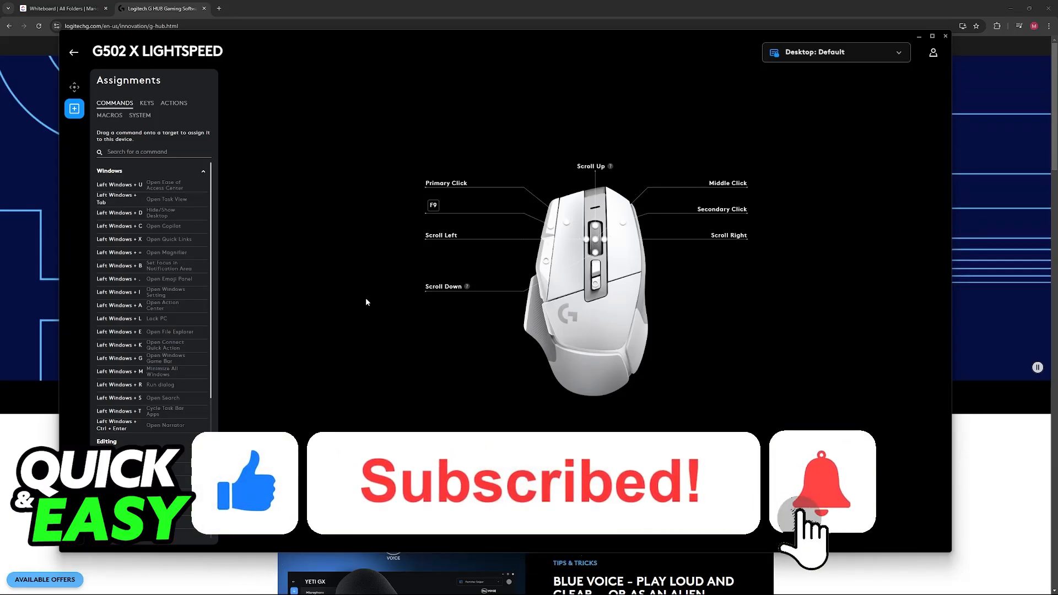
click(822, 482)
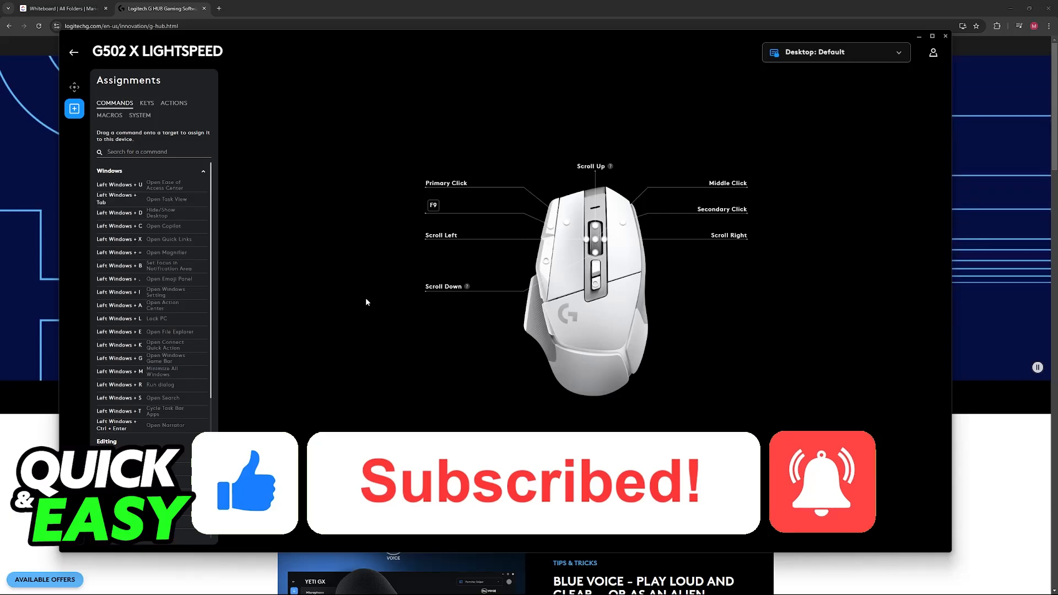